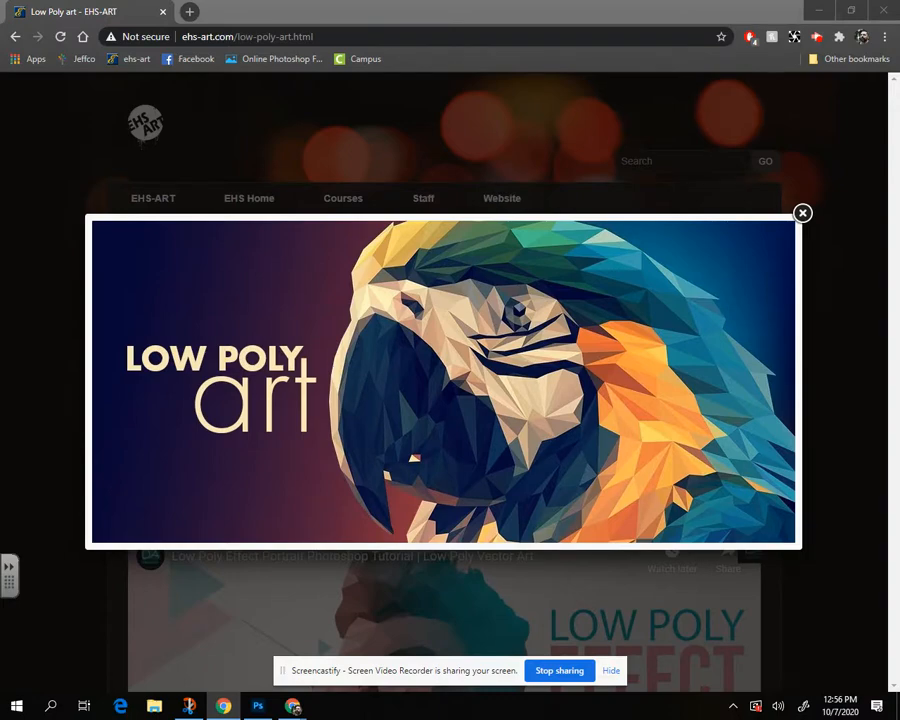
mouse_move(784, 360)
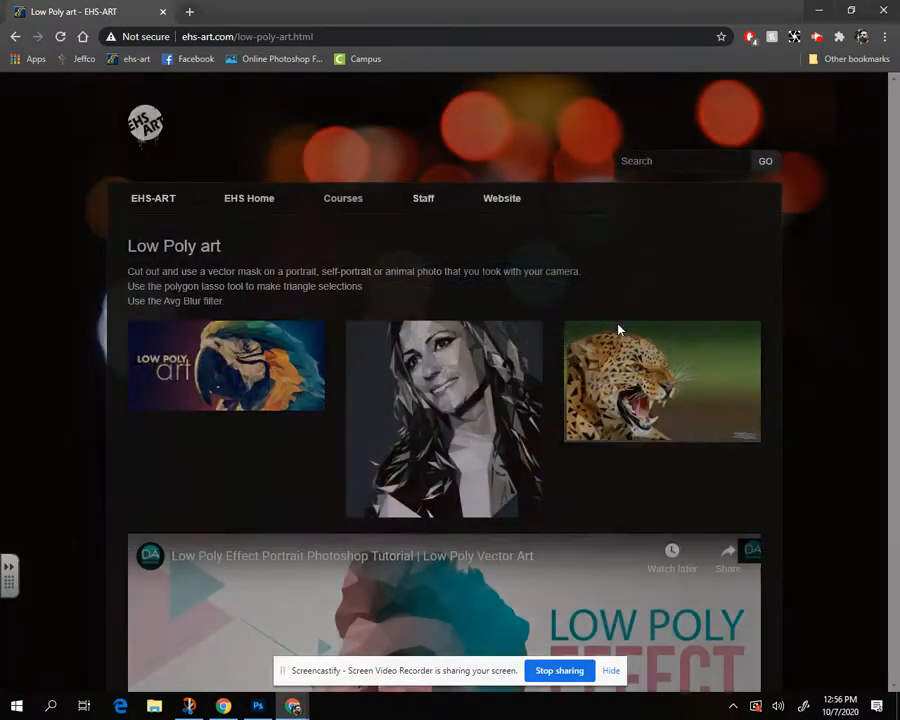
Step: View the woman's low poly portrait and the leopard example enlarged, closing each lightbox
left_click(444, 418)
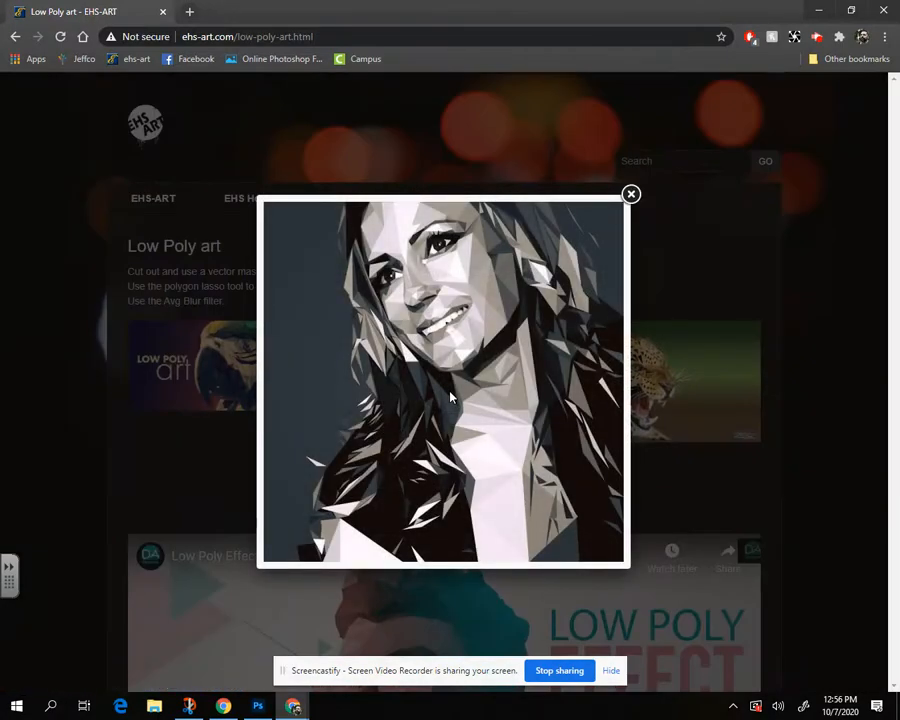
mouse_move(632, 198)
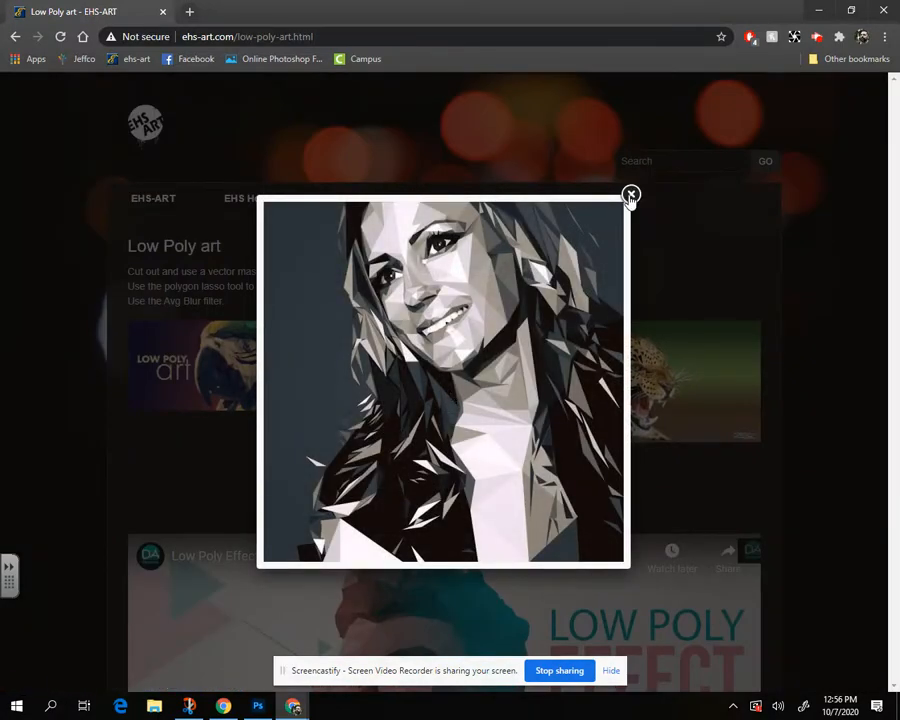
left_click(632, 194)
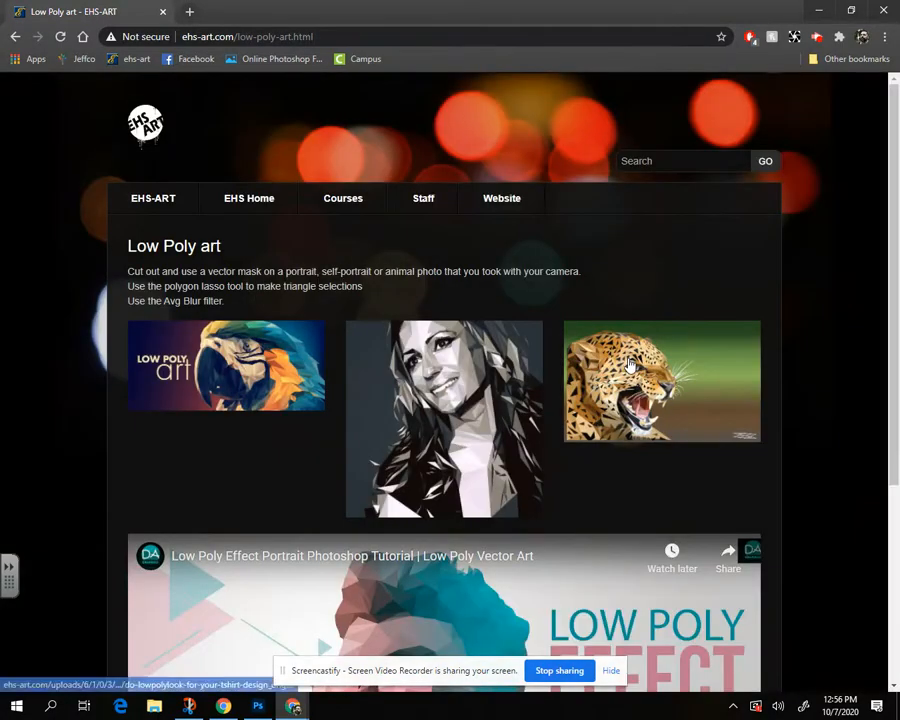
left_click(662, 380)
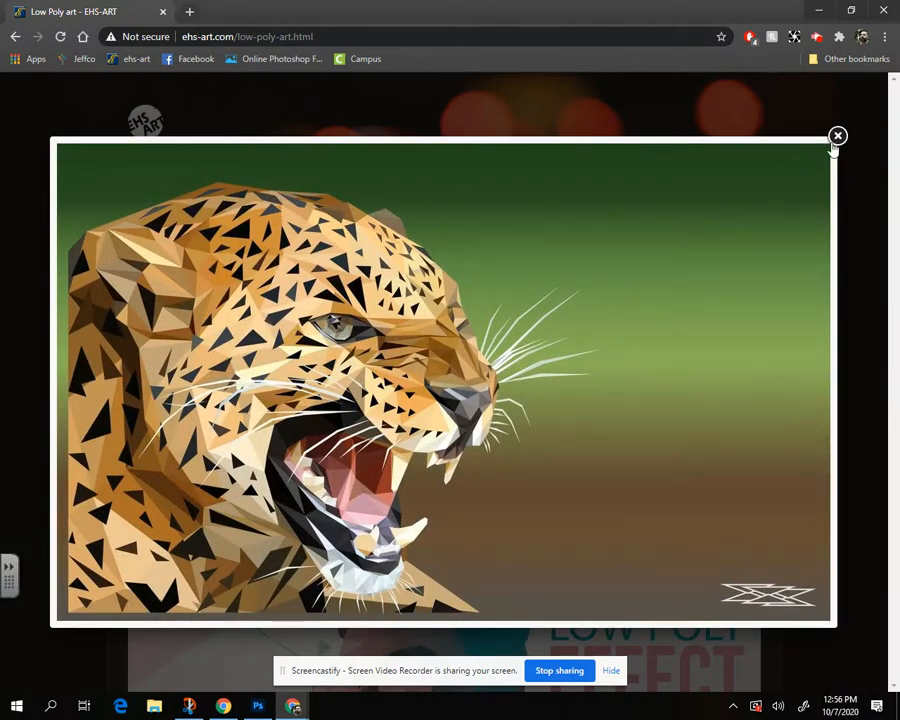
left_click(836, 136)
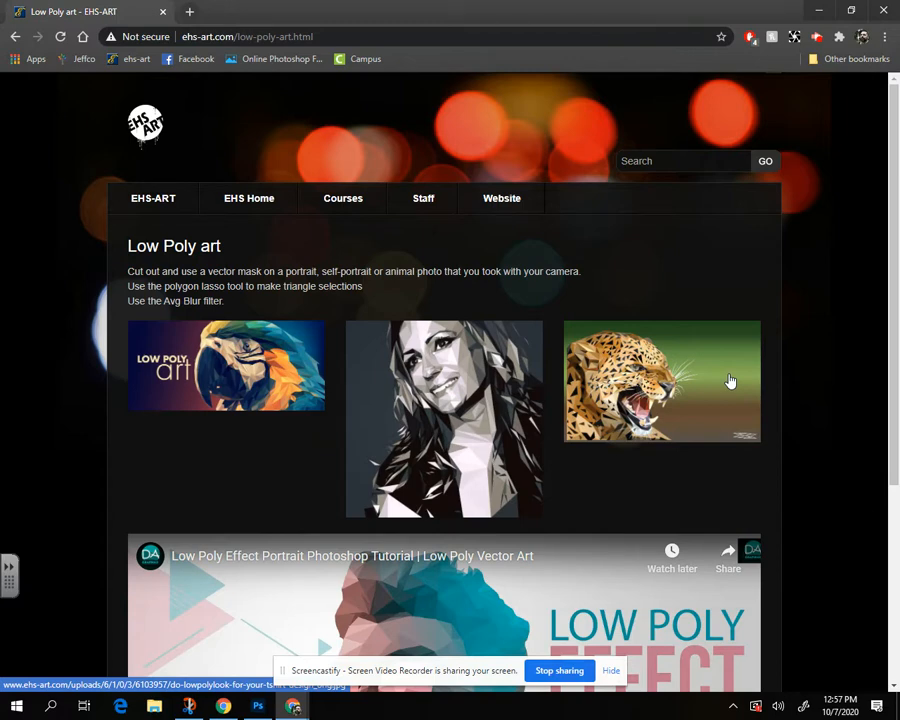
mouse_move(680, 408)
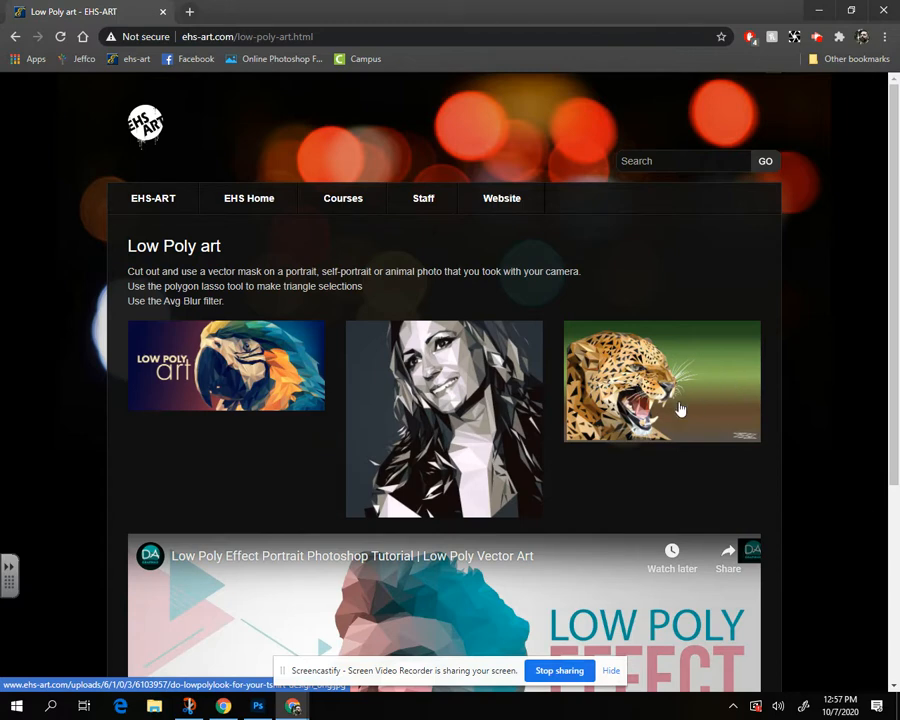
Step: Reopen the portrait example and scroll down to the embedded Low Poly Effect tutorial video
left_click(444, 418)
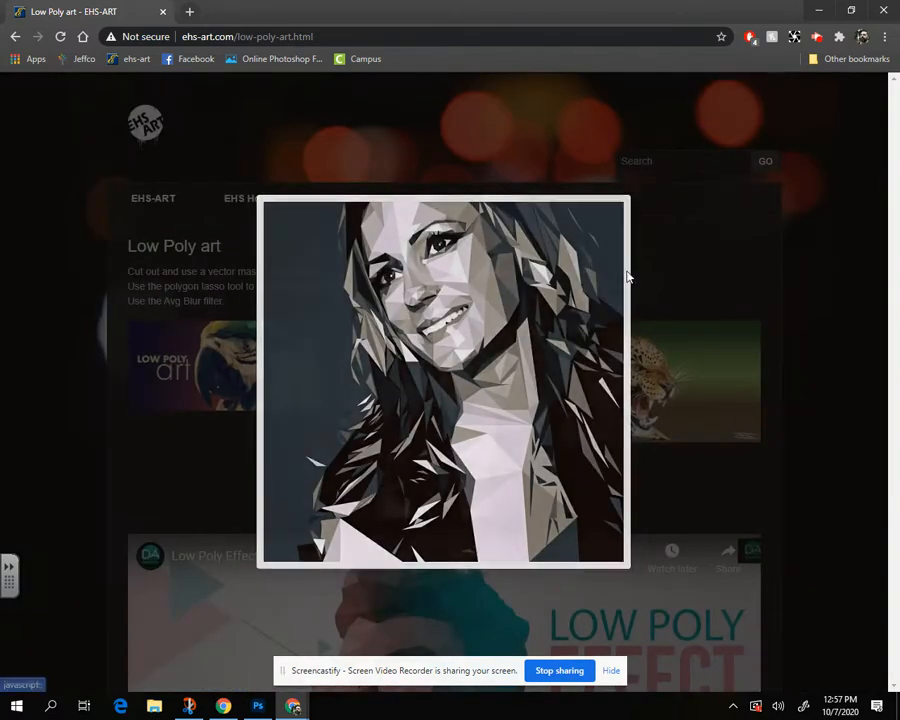
scroll("down", 3)
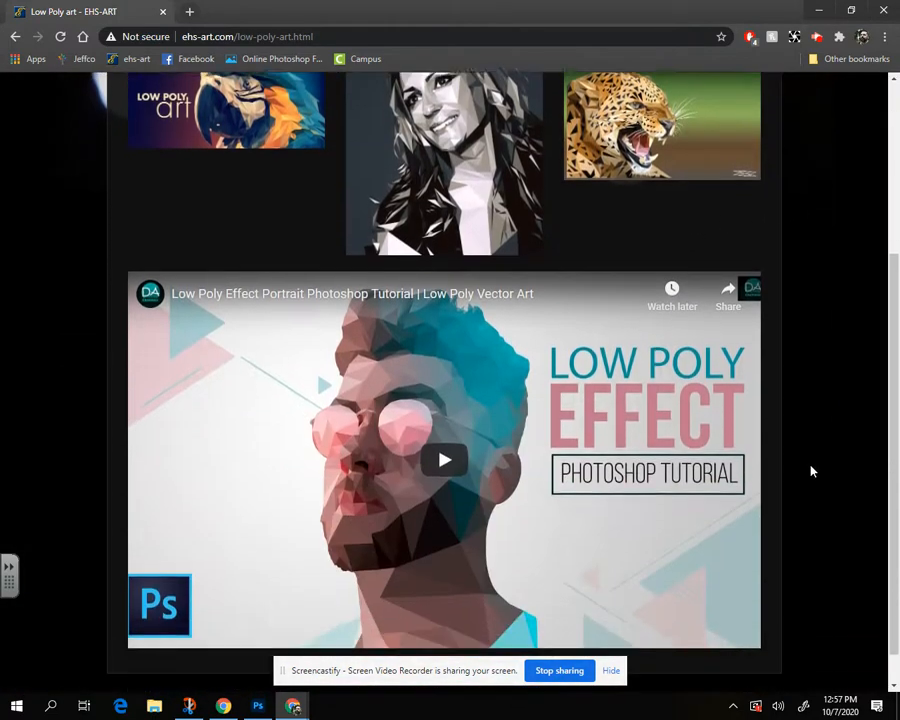
scroll("down", 3)
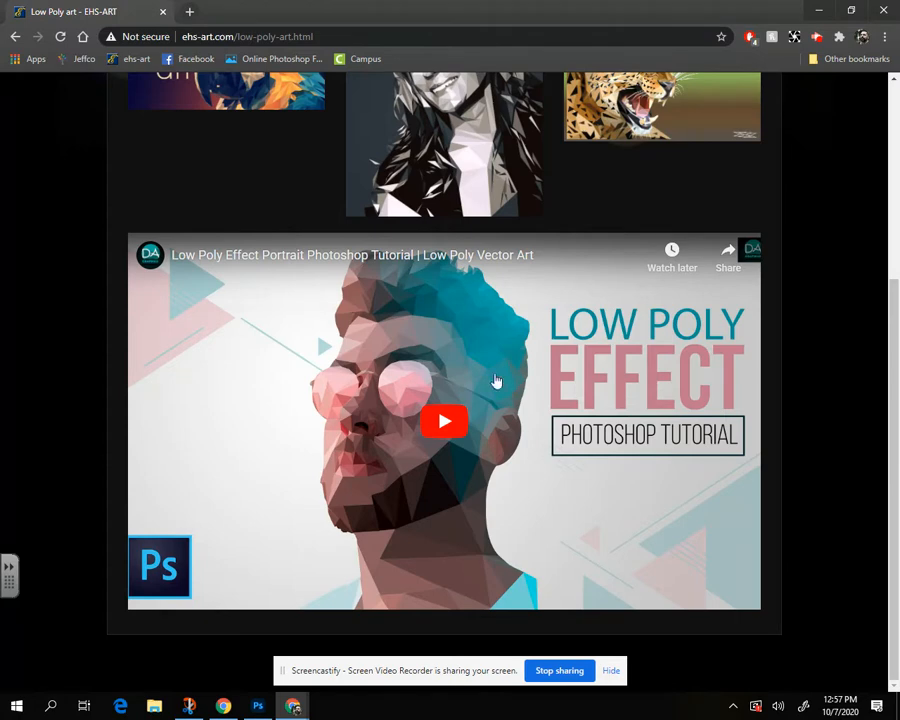
mouse_move(384, 504)
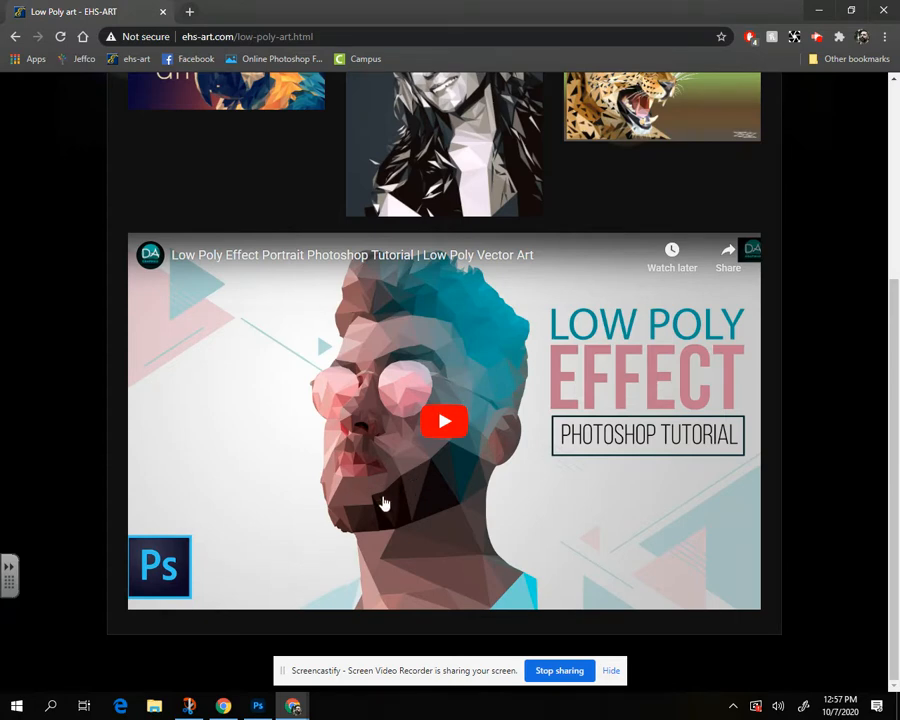
mouse_move(388, 384)
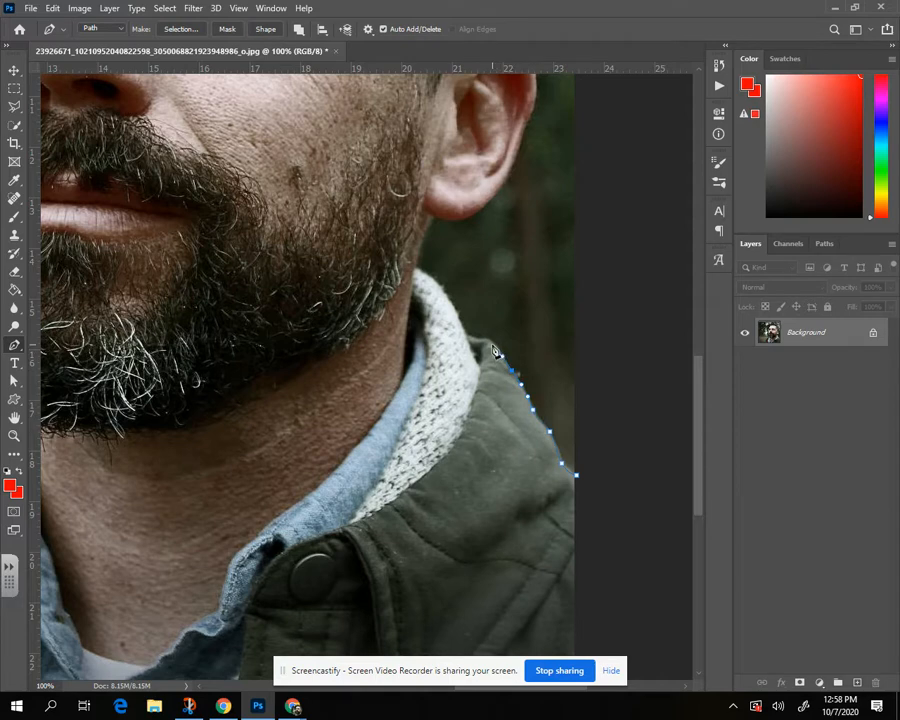
Step: Add Pen path anchor points along the collar edge and up the neck
left_click(488, 344)
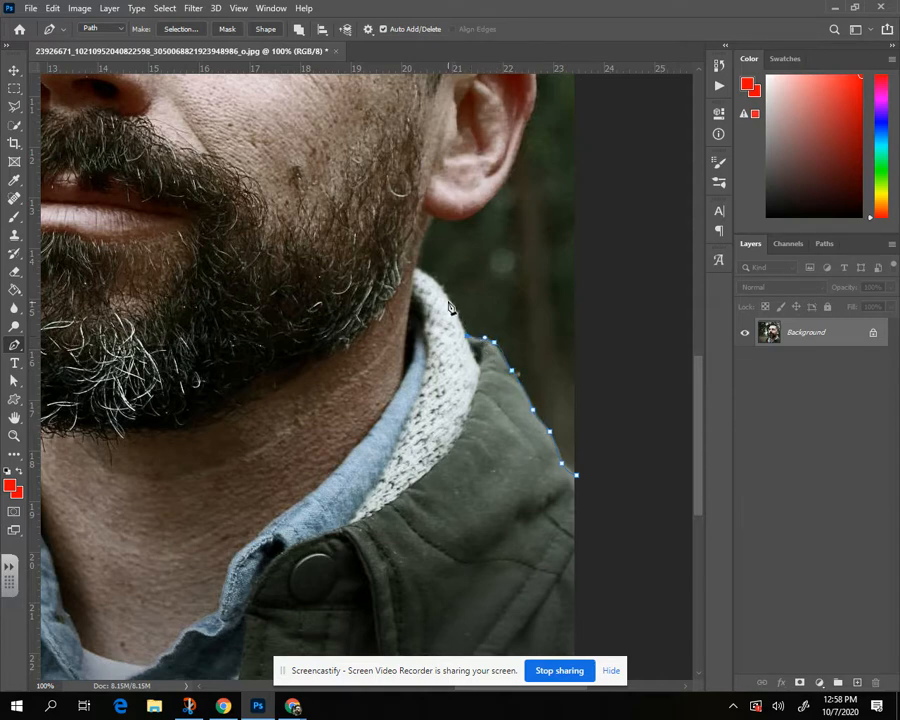
left_click(444, 302)
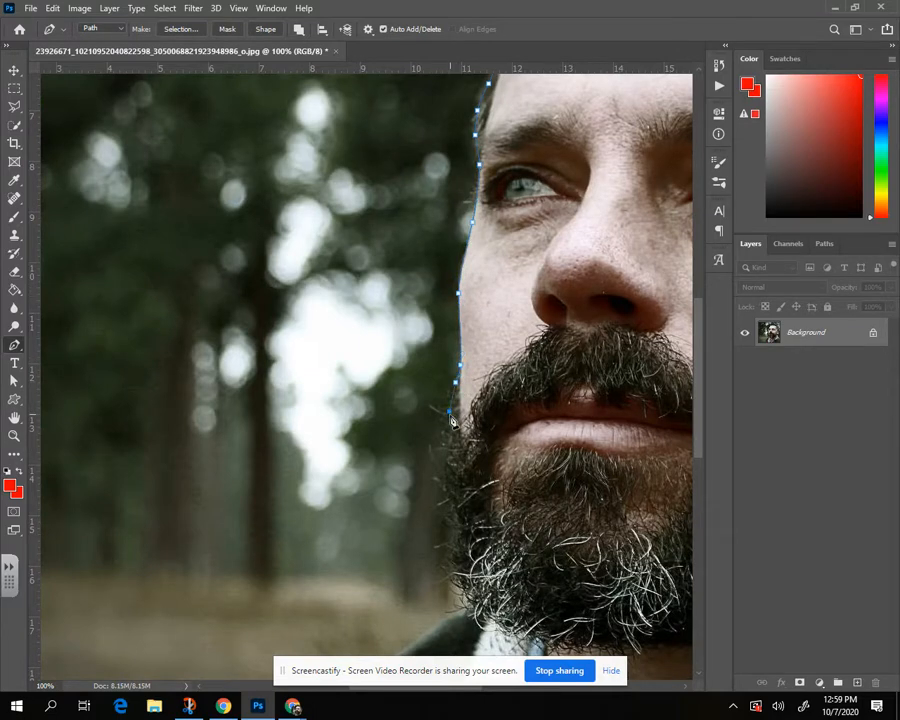
Step: Extend the outline path along the head's edge and down the jacket's left shoulder toward the bottom edge
left_click(456, 460)
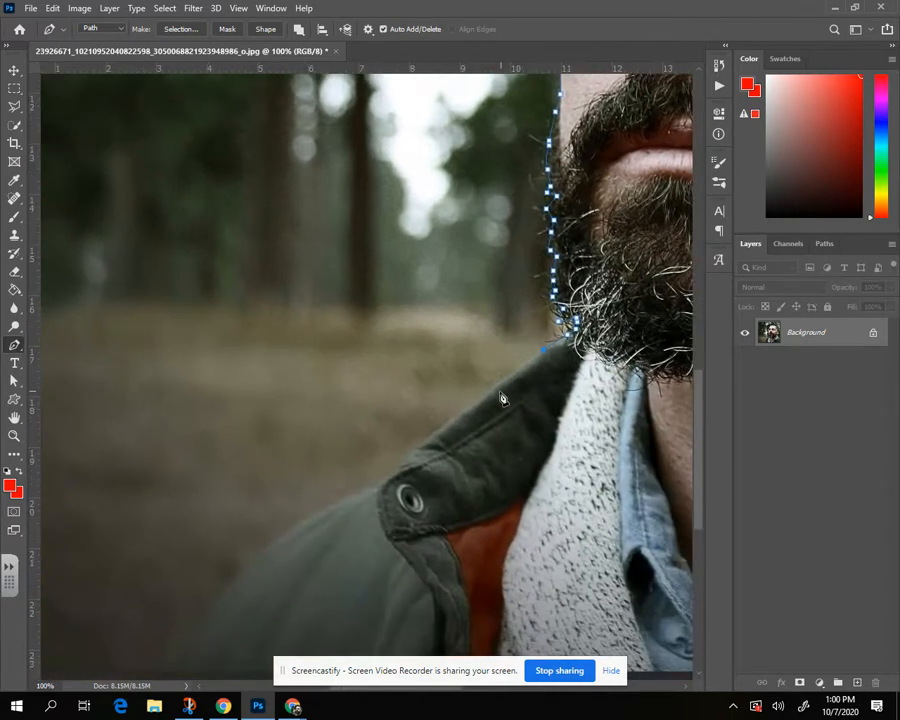
left_click(408, 468)
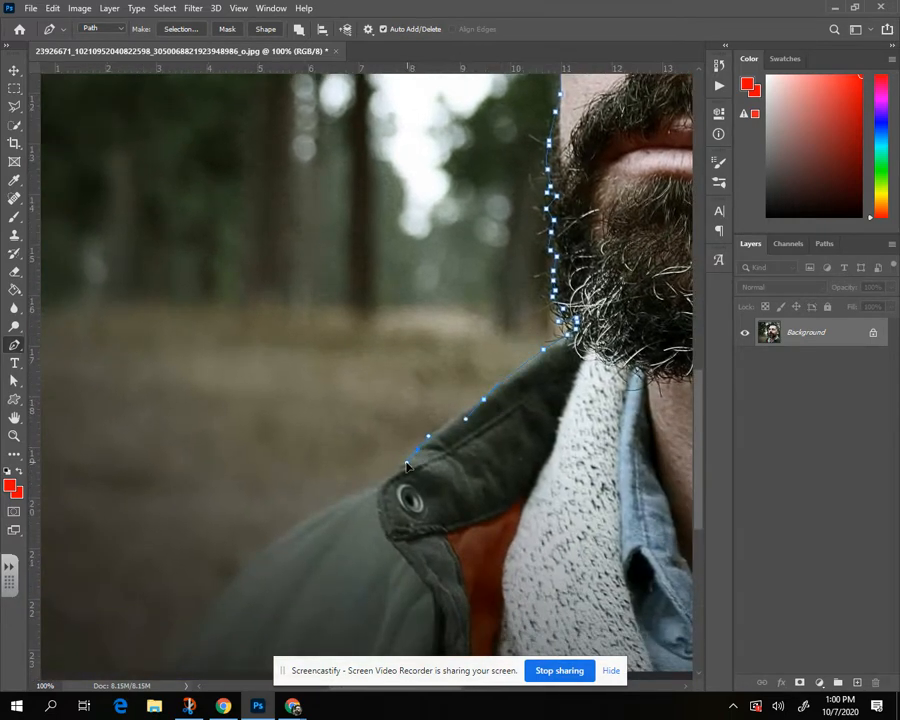
left_click(308, 528)
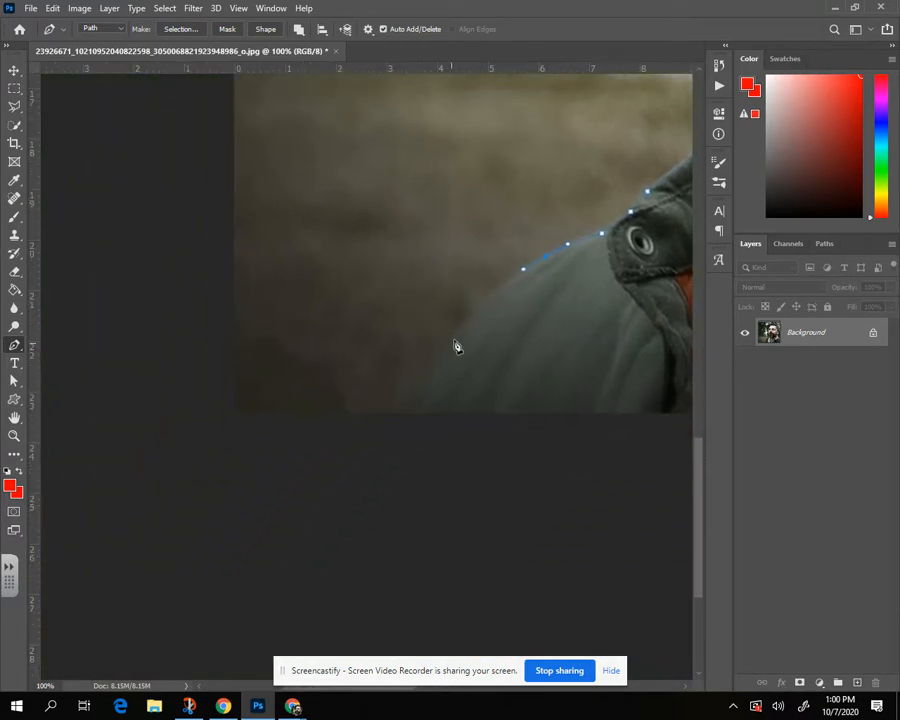
left_click(444, 348)
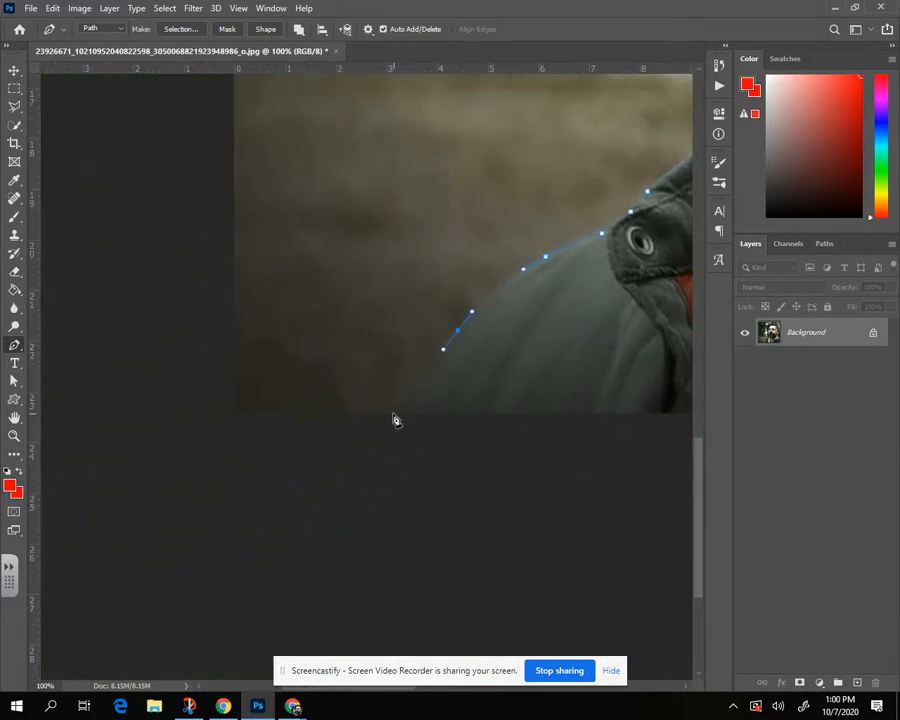
left_click(392, 412)
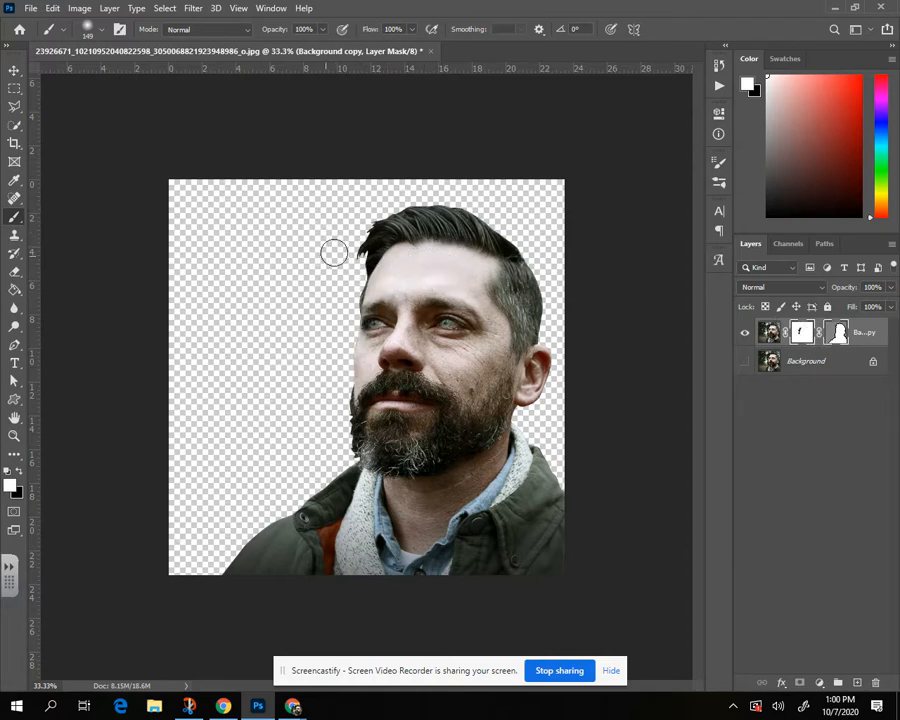
Step: Touch up the man's layer mask with a short stroke on the isolated cutout
left_click_drag(334, 252, 332, 304)
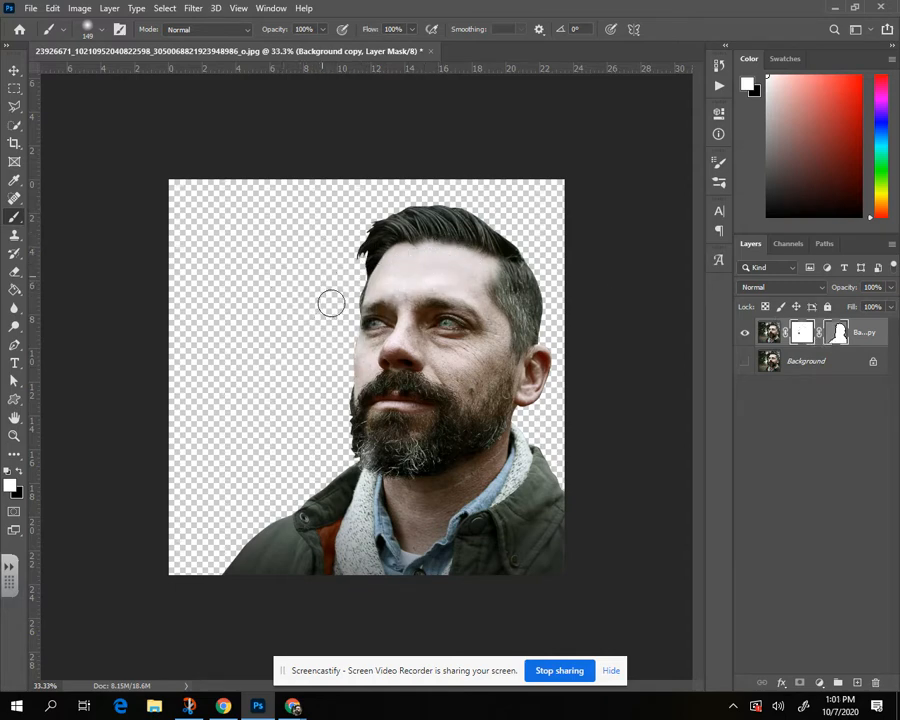